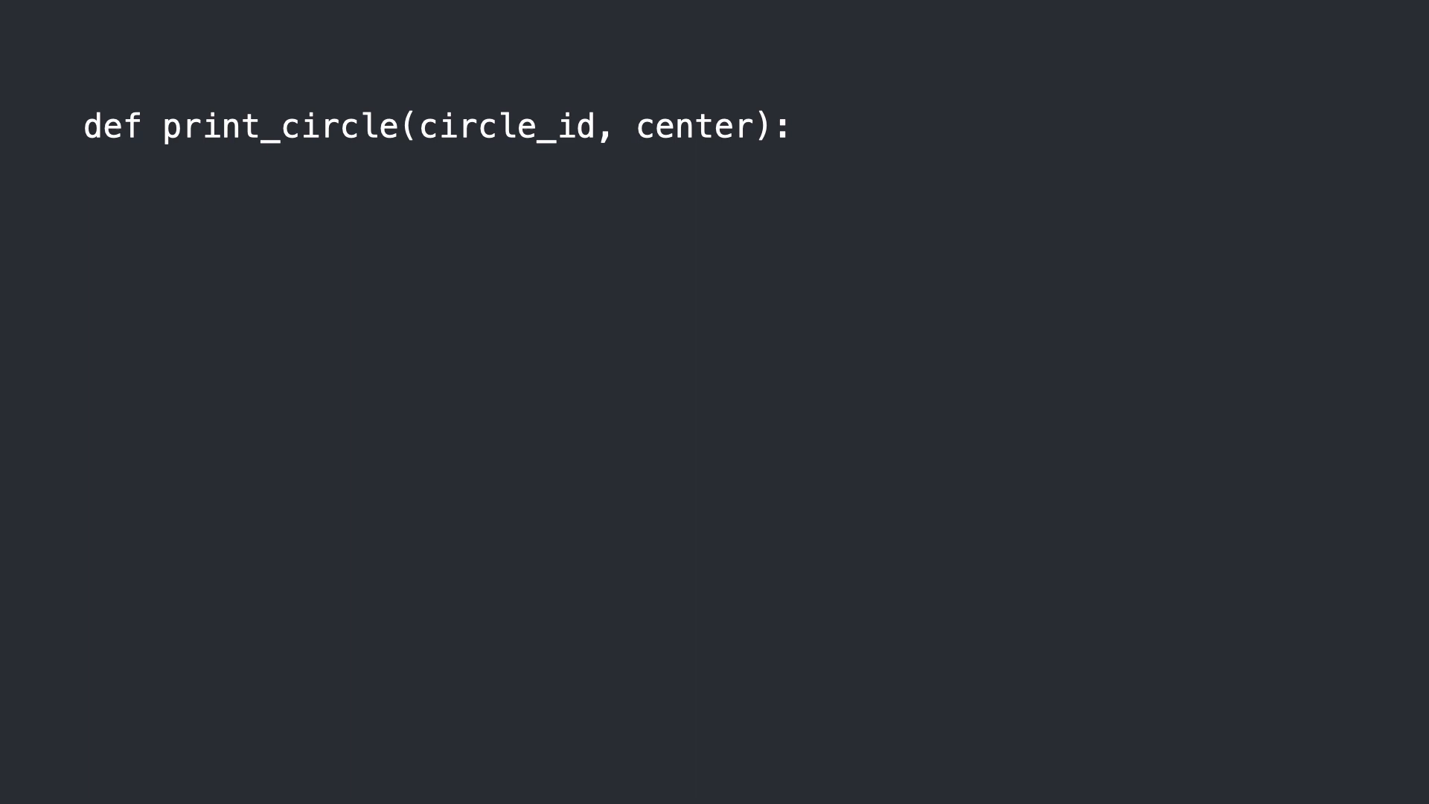
pyautogui.write('print(f"Circle {circle_id} at x:{center[0]}, y:{center[1]}")')
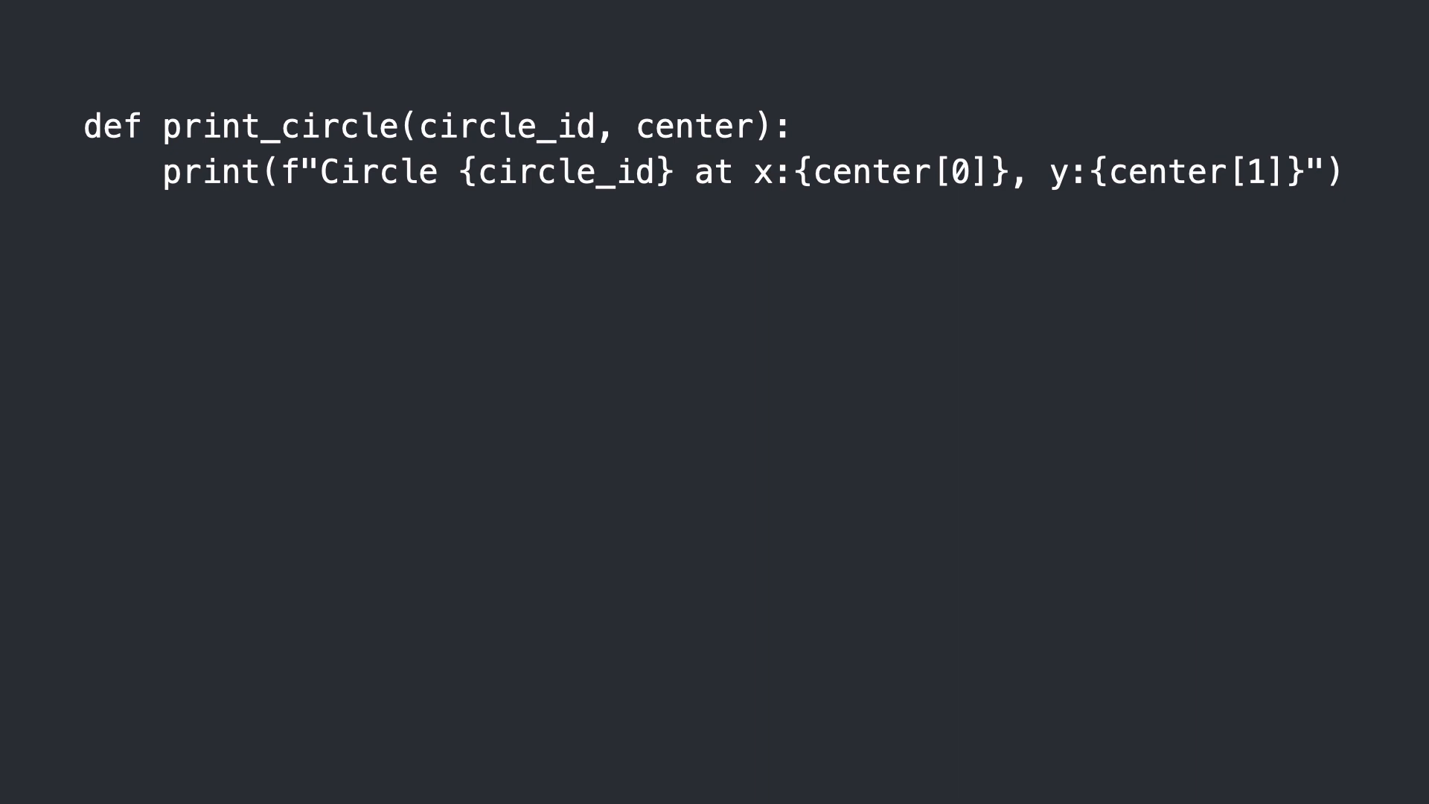
pyautogui.write('print_circle(3, (45.23, 32.56))')
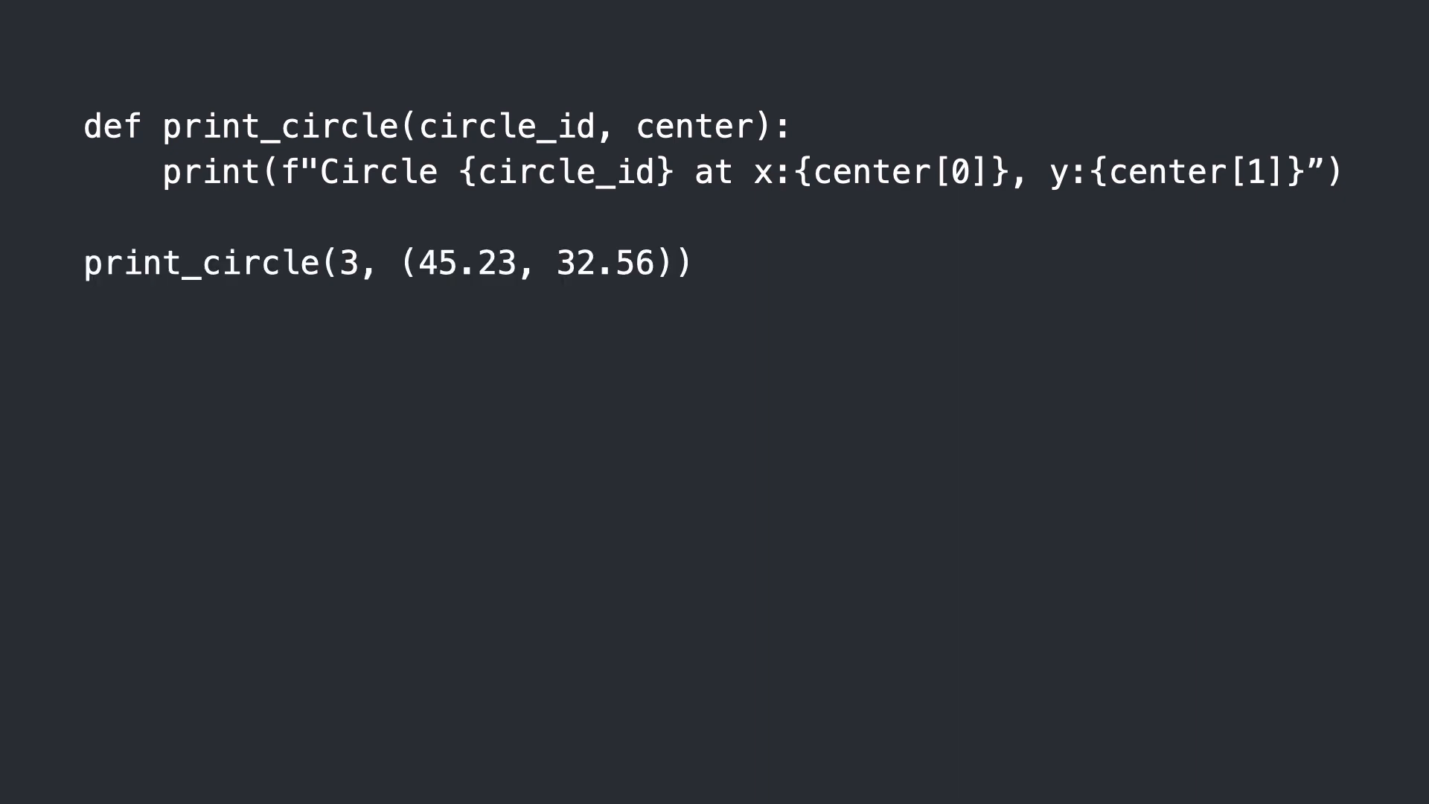